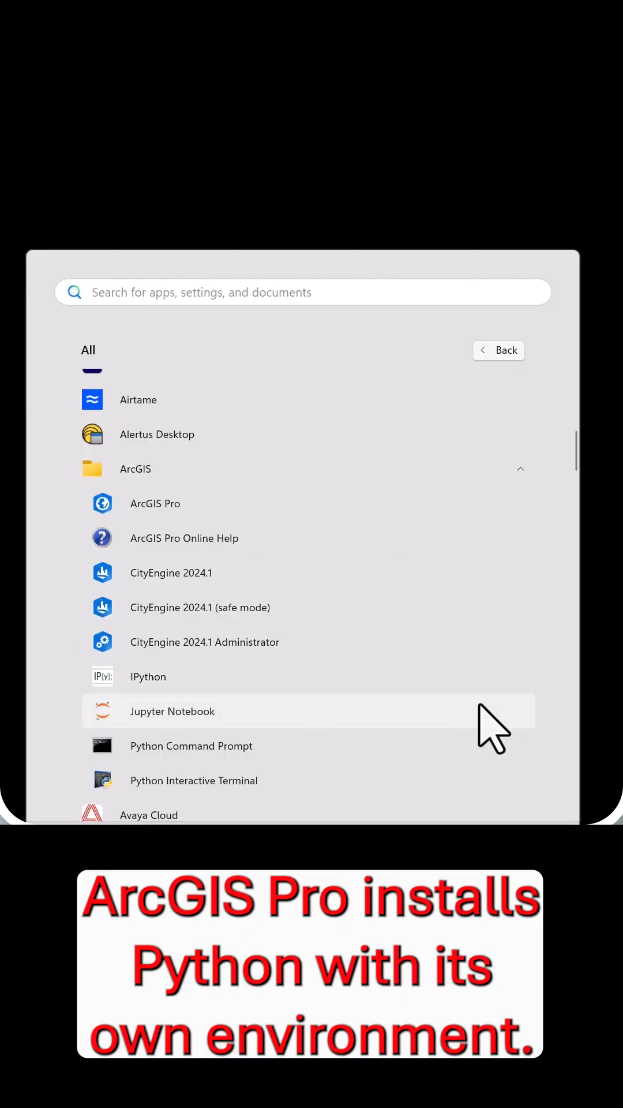
{"action": "mouse_move", "coordinate": [459, 781]}
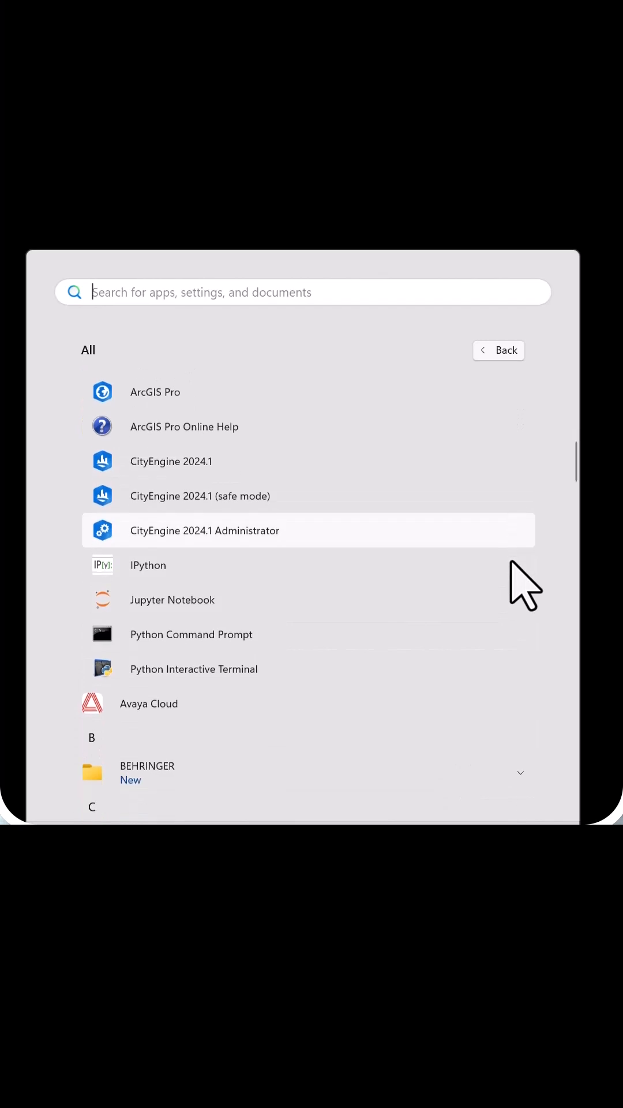
Launch IPython and assign "Thanks for watching!" to the variable message
{"action": "left_click", "coordinate": [149, 564]}
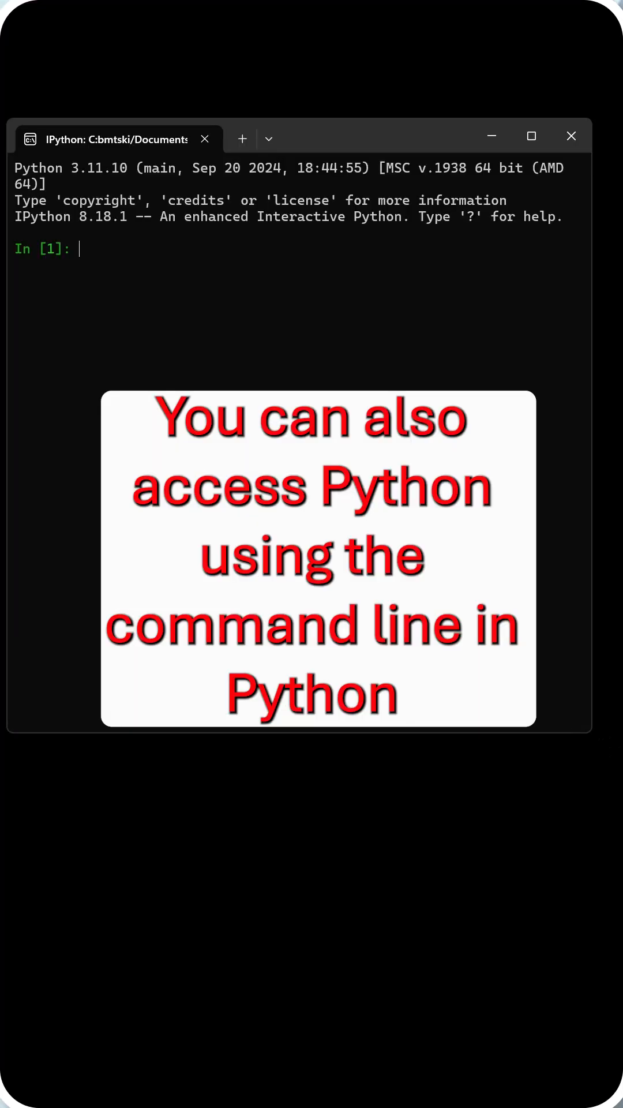
{"action": "type", "text": "message"}
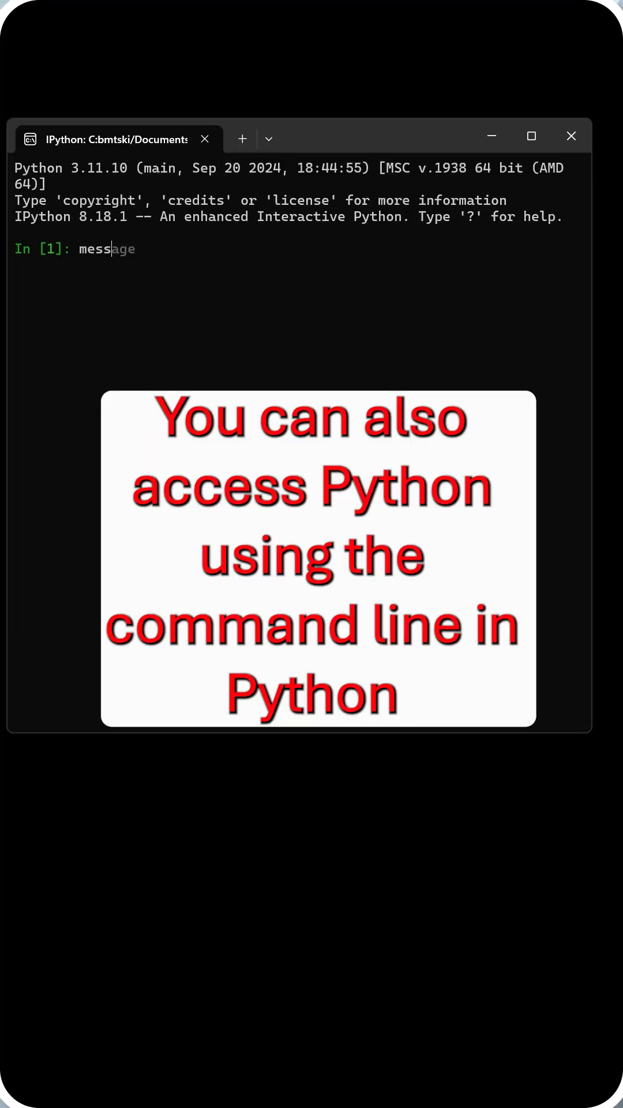
{"action": "type", "text": "= \"Thanks for watching!\""}
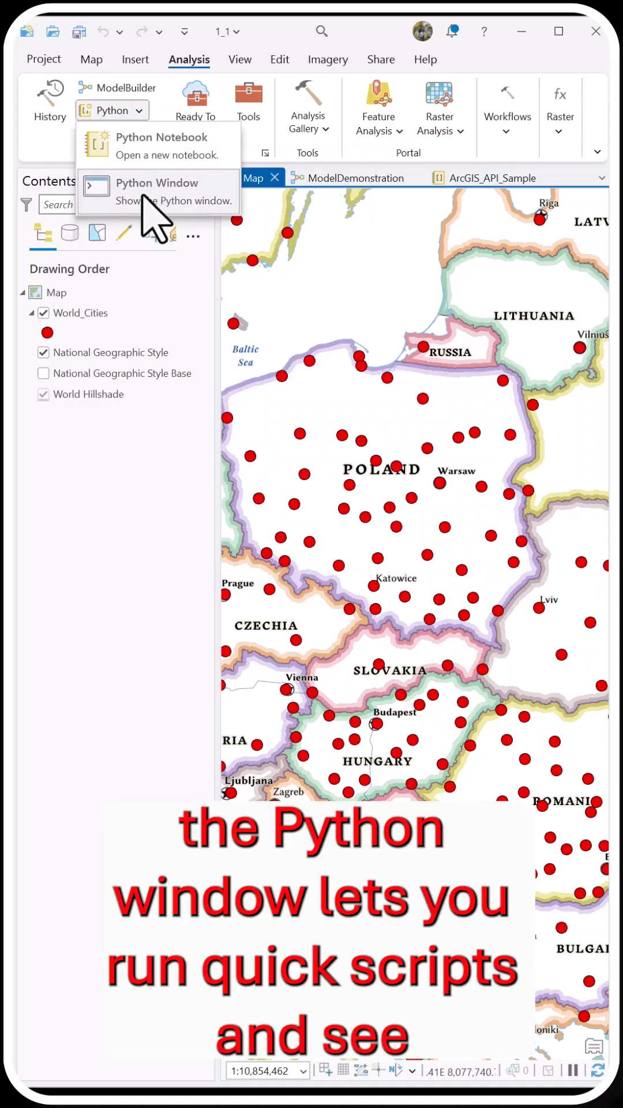
Open the Python window and enter print("Hello from ArcPy")
{"action": "left_click", "coordinate": [160, 183]}
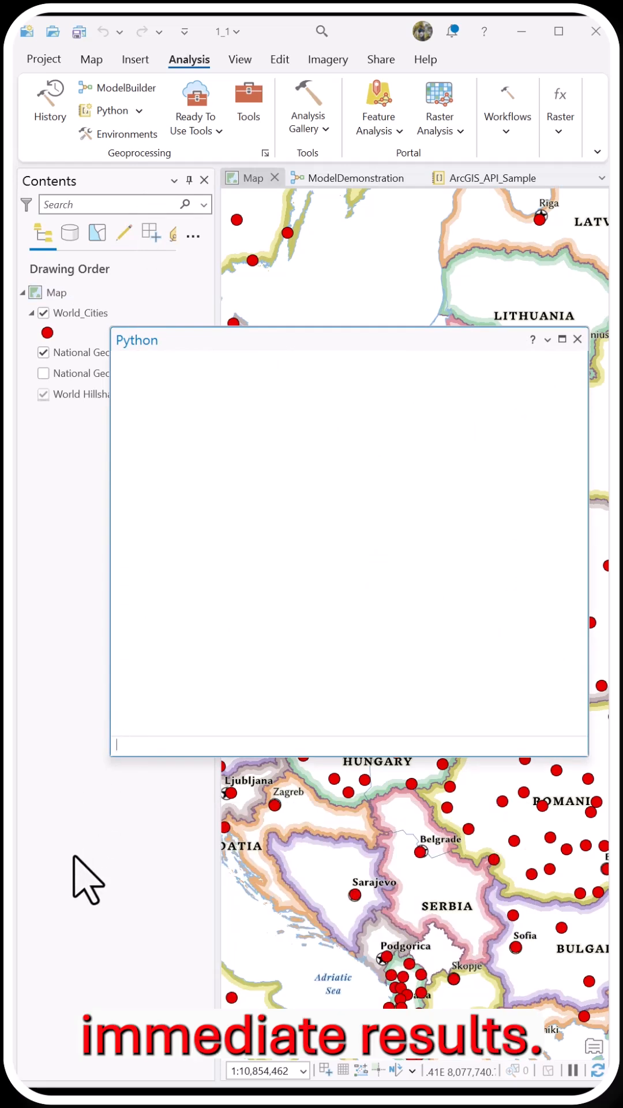
{"action": "type", "text": "print(\"Hello from Ar"}
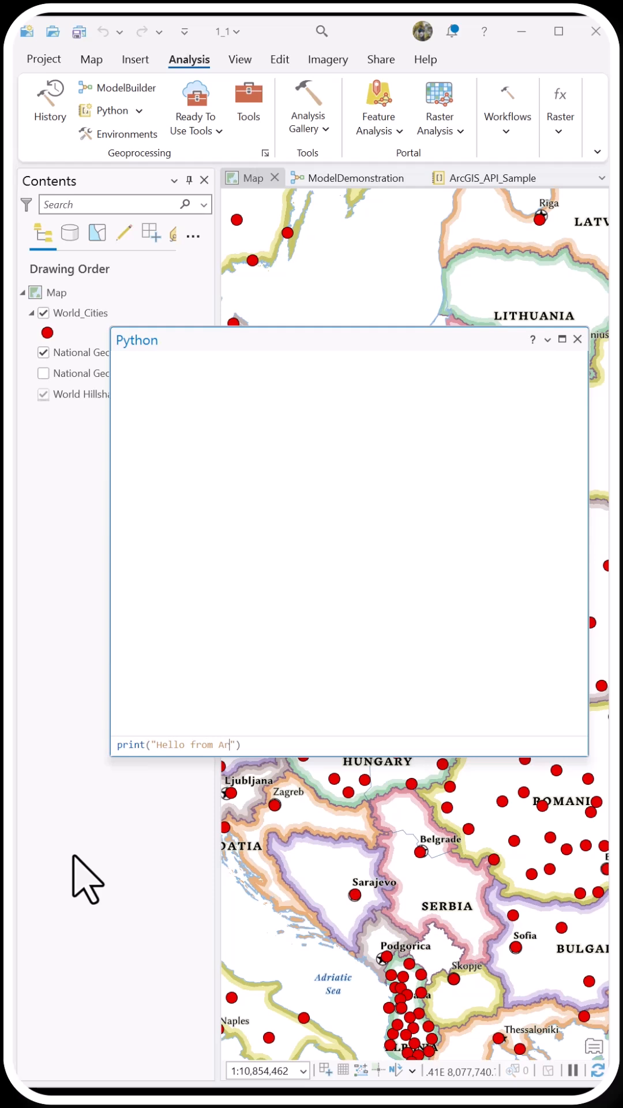
{"action": "type", "text": "cPy"}
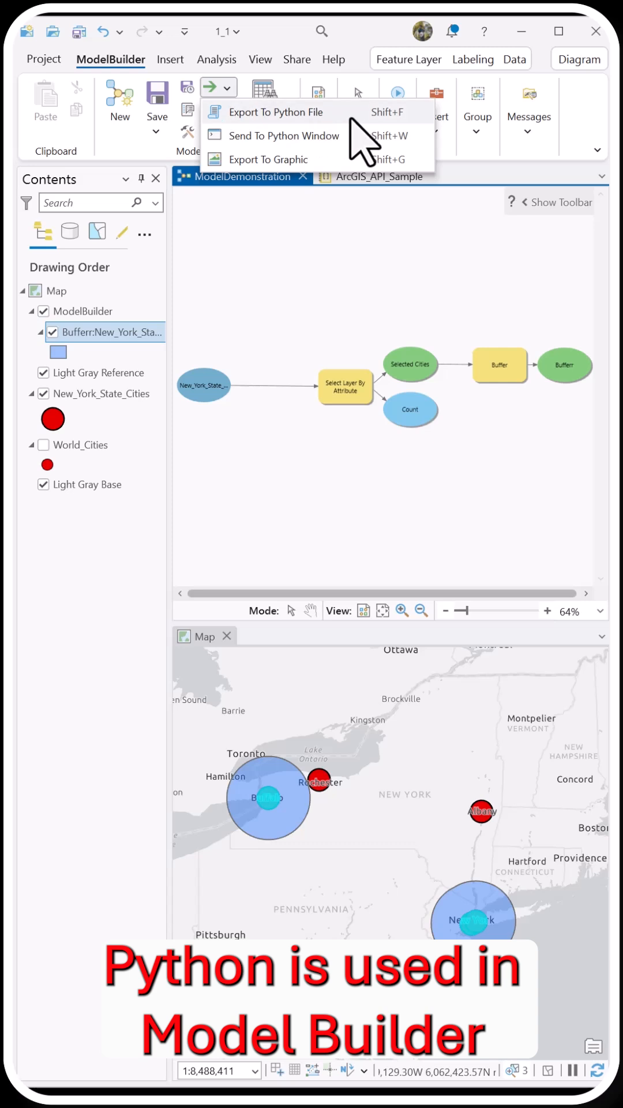
{"action": "mouse_move", "coordinate": [346, 149]}
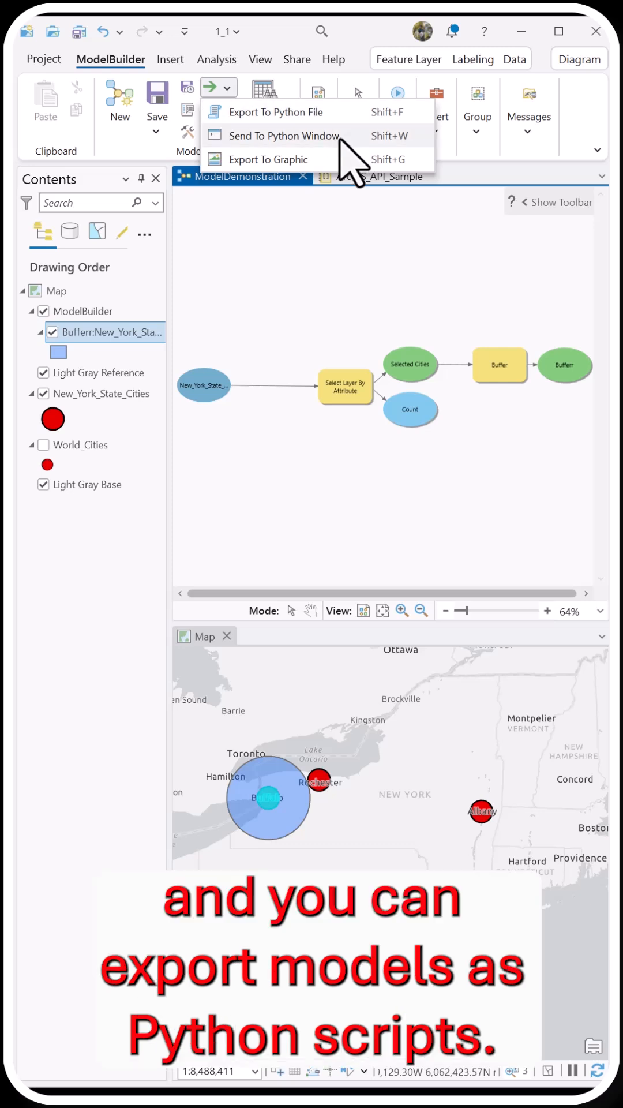
{"action": "mouse_move", "coordinate": [286, 135]}
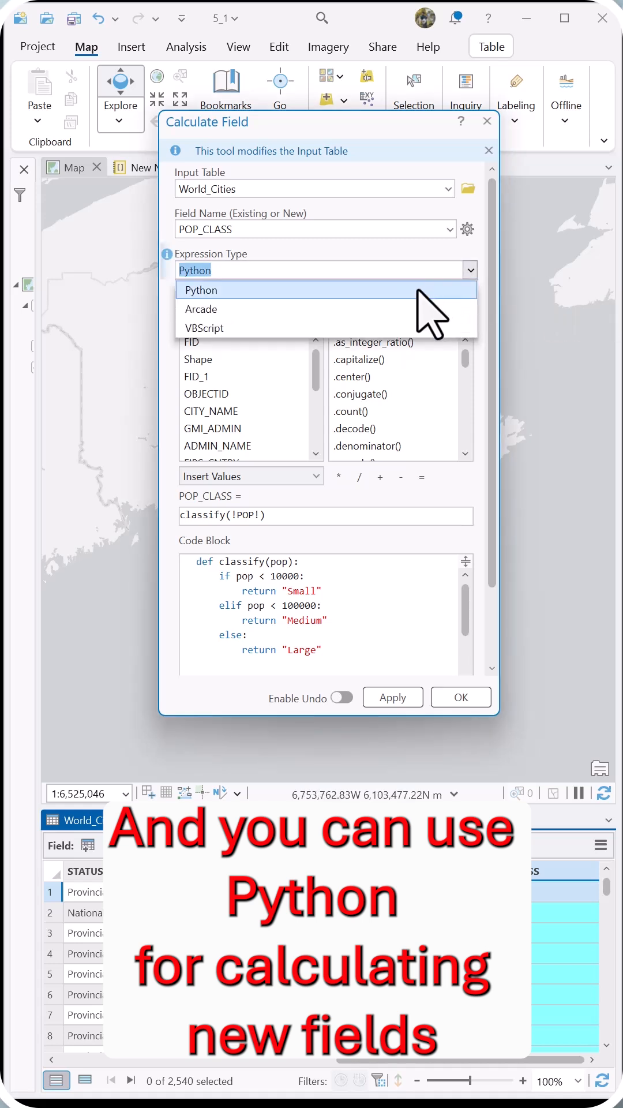
Calculate POP_CLASS with the Python classify code block into Small, Medium, Large
{"action": "left_click", "coordinate": [200, 290]}
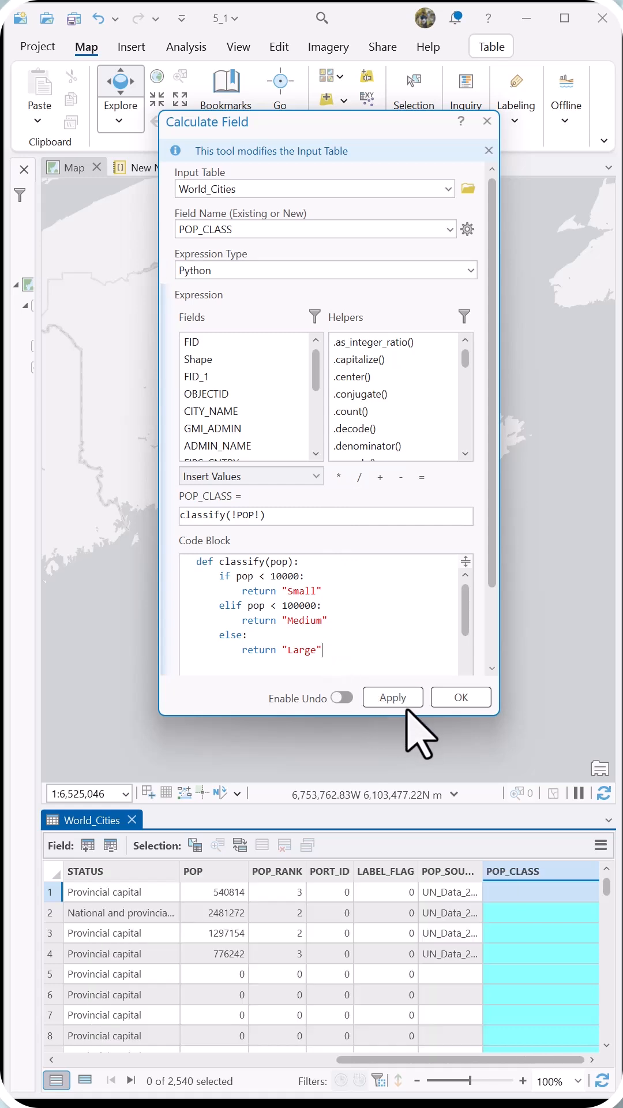
{"action": "left_click", "coordinate": [393, 698]}
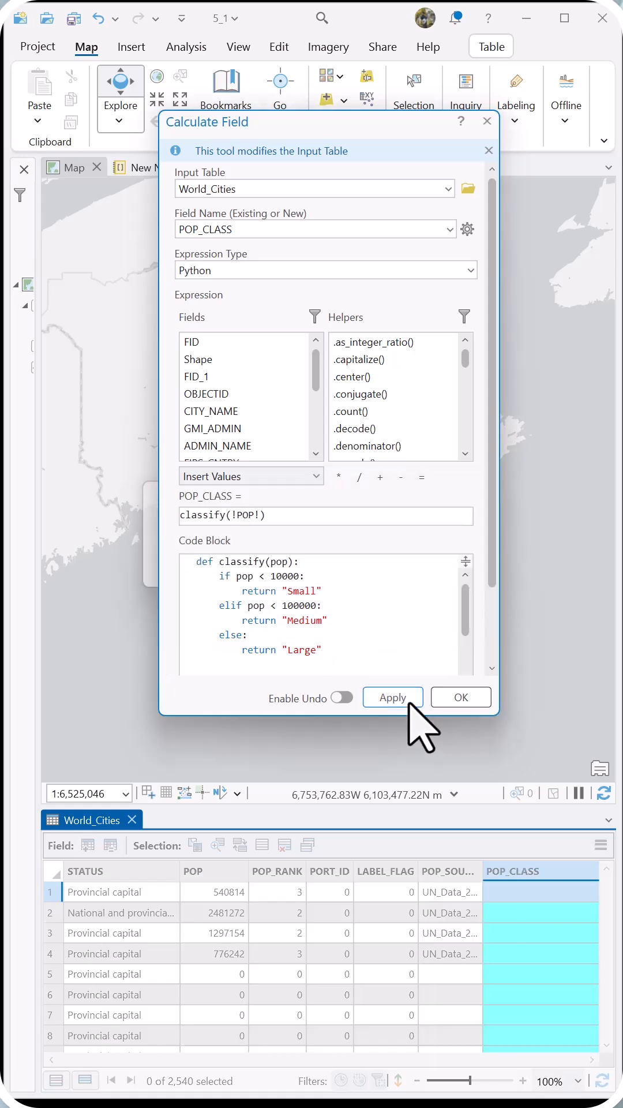
{"action": "left_click", "coordinate": [394, 698]}
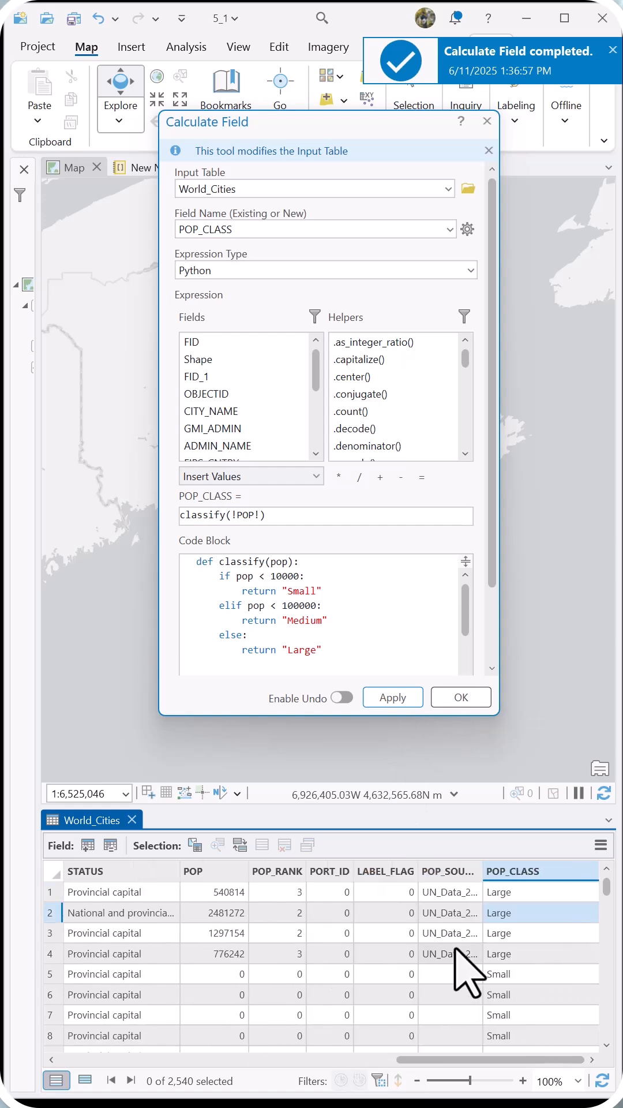
{"action": "scroll", "scroll_direction": "down", "scroll_amount": 3}
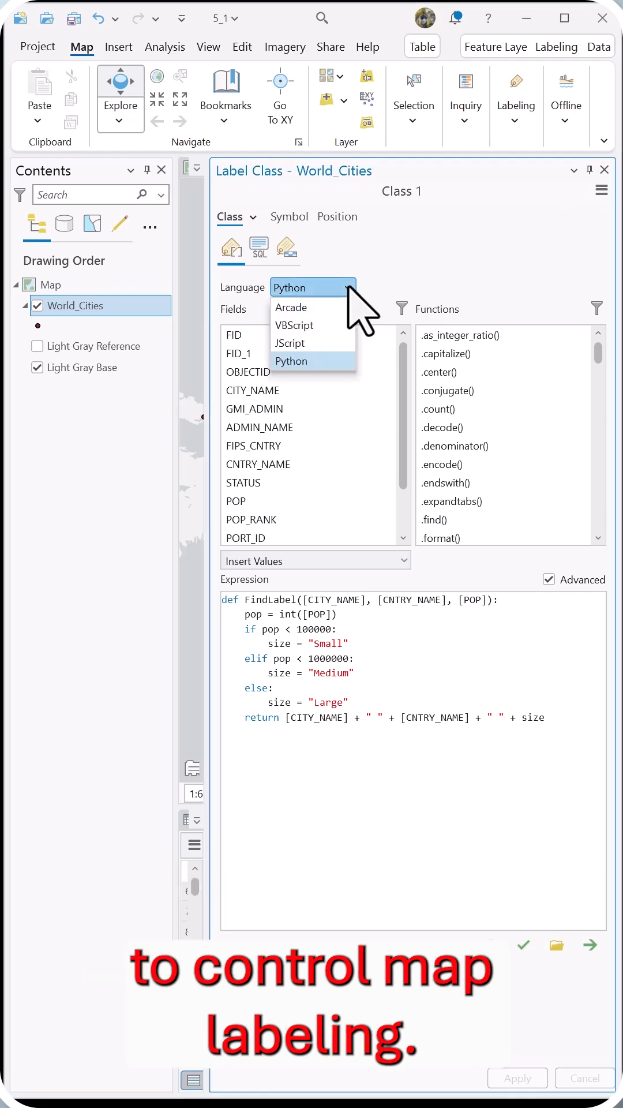
Verify the Python label expression, then bring up the World_Cities layer's context menu
{"action": "left_click", "coordinate": [291, 360]}
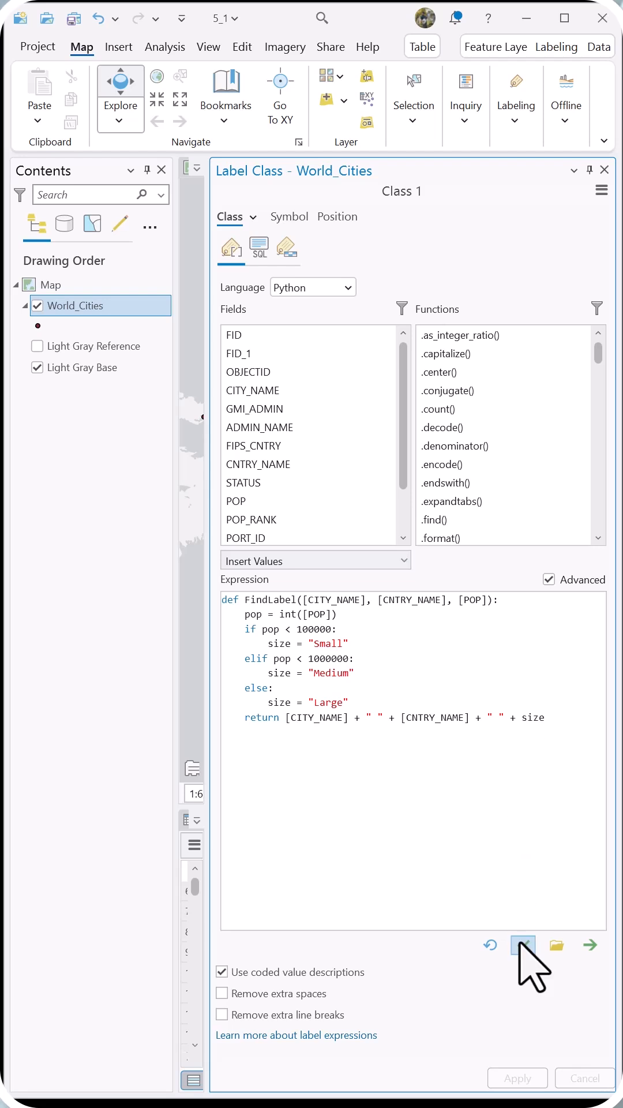
{"action": "left_click", "coordinate": [523, 945]}
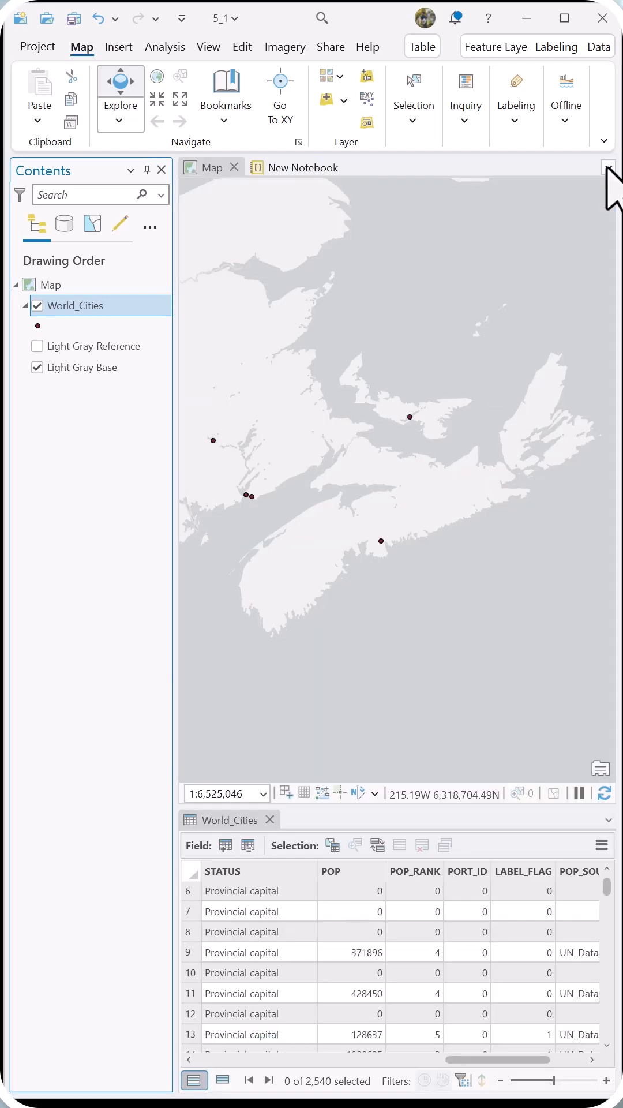
{"action": "right_click", "coordinate": [75, 305]}
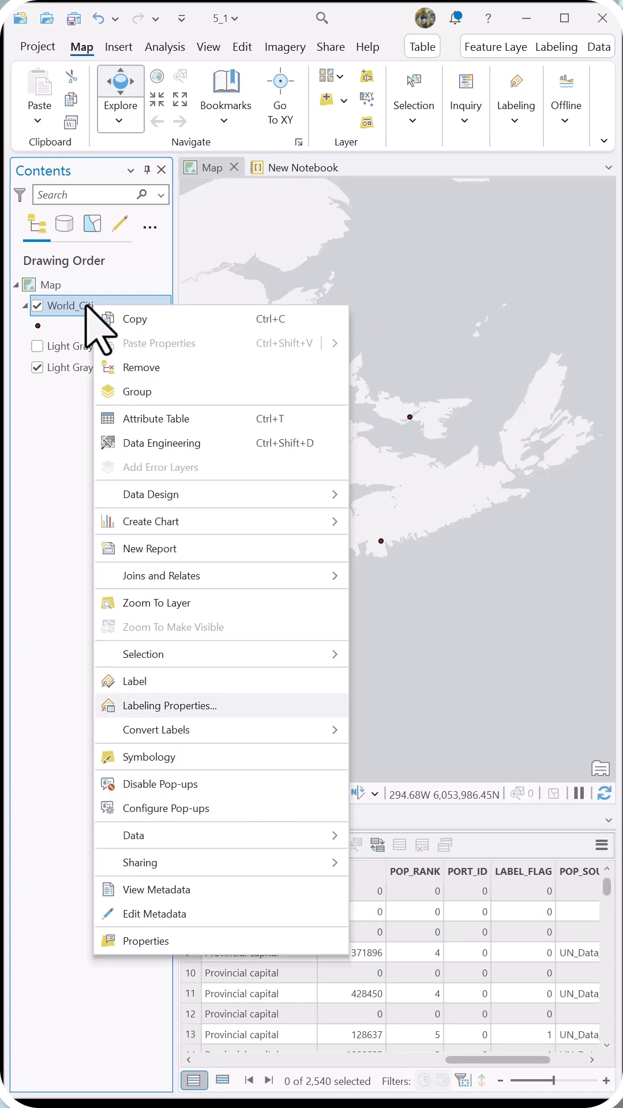
{"action": "mouse_move", "coordinate": [170, 706]}
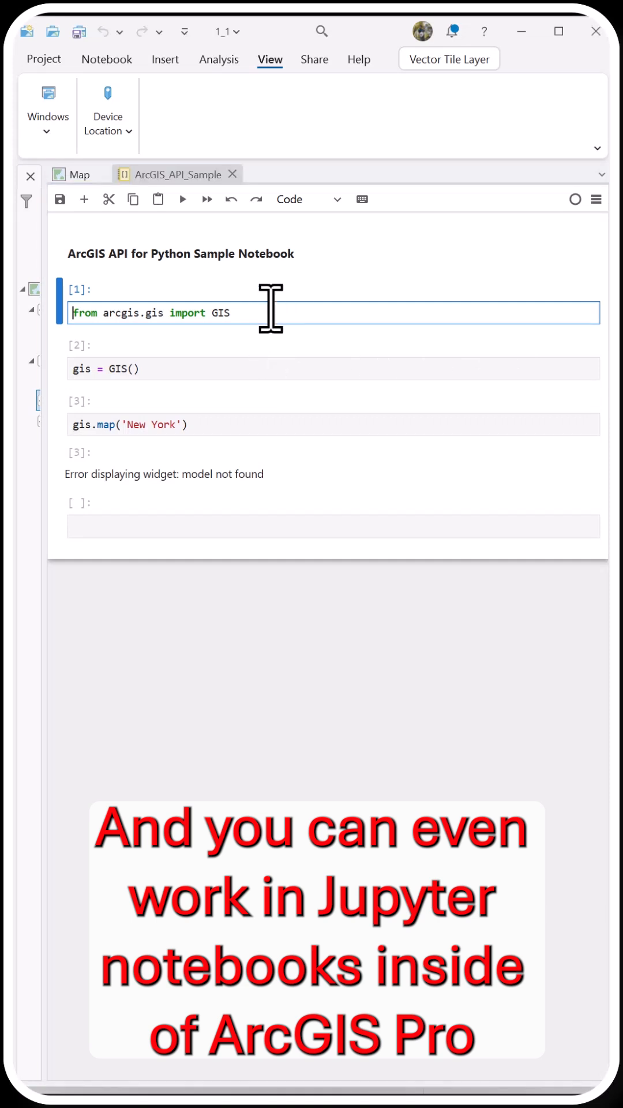
Run the GIS import, GIS connection, and gis.map('New York') notebook cells
{"action": "left_click", "coordinate": [315, 367]}
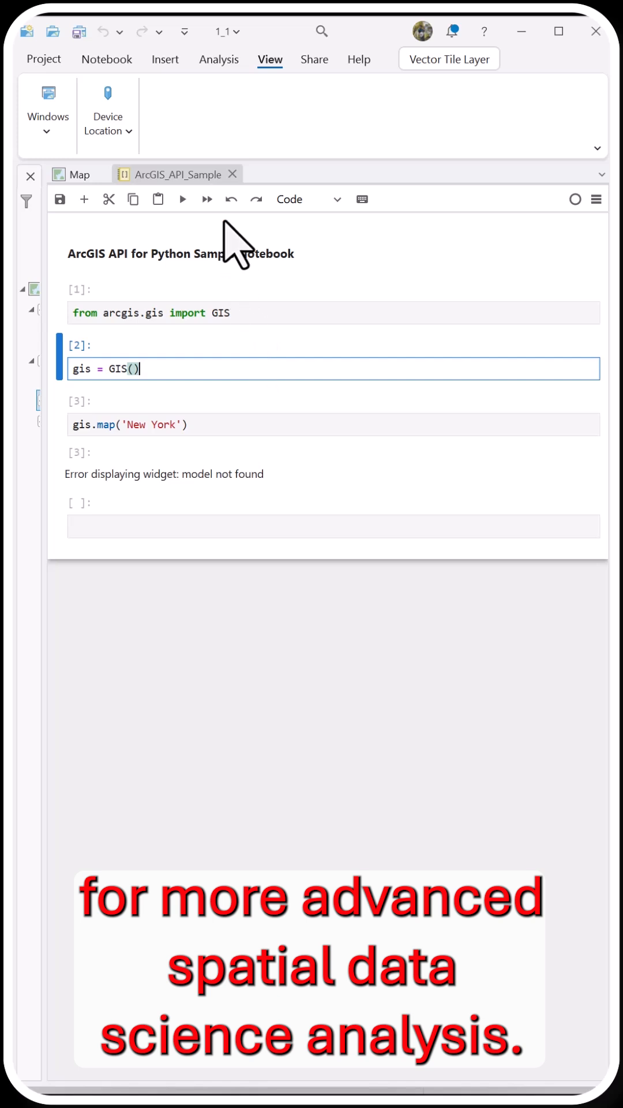
{"action": "left_click", "coordinate": [181, 199]}
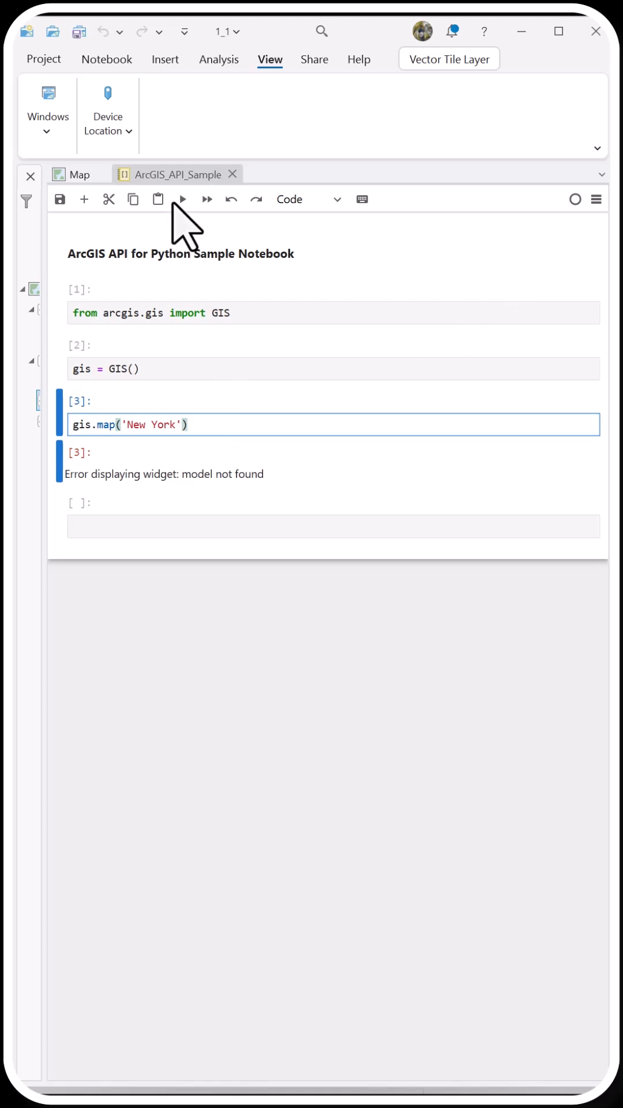
{"action": "left_click", "coordinate": [182, 199]}
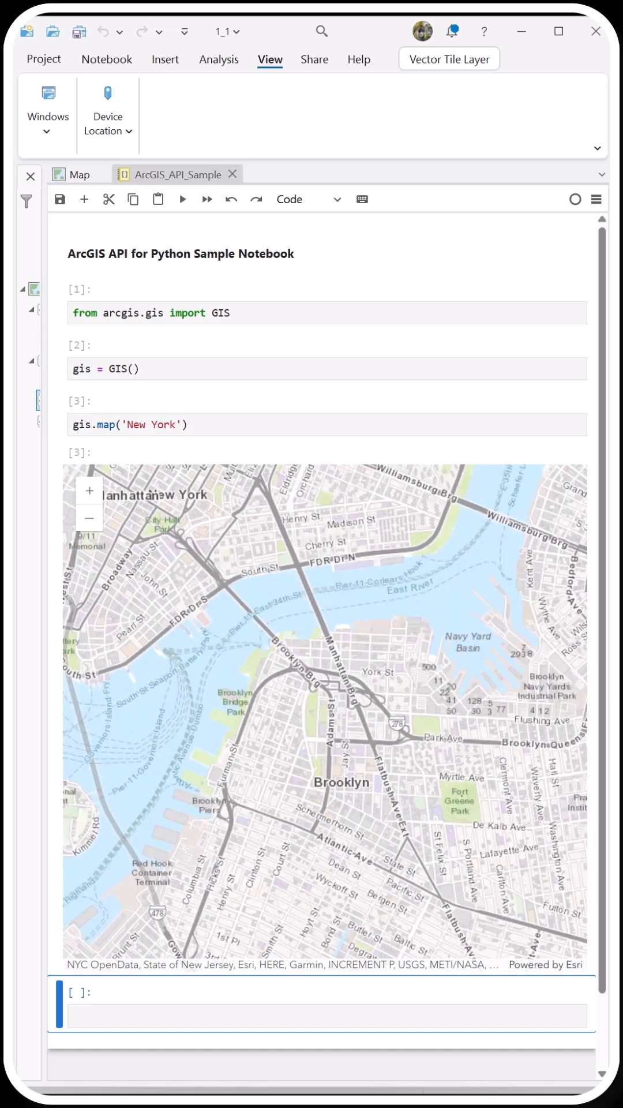
Browse installed packages in Package Manager and open the Environment Manager
{"action": "left_click", "coordinate": [43, 59]}
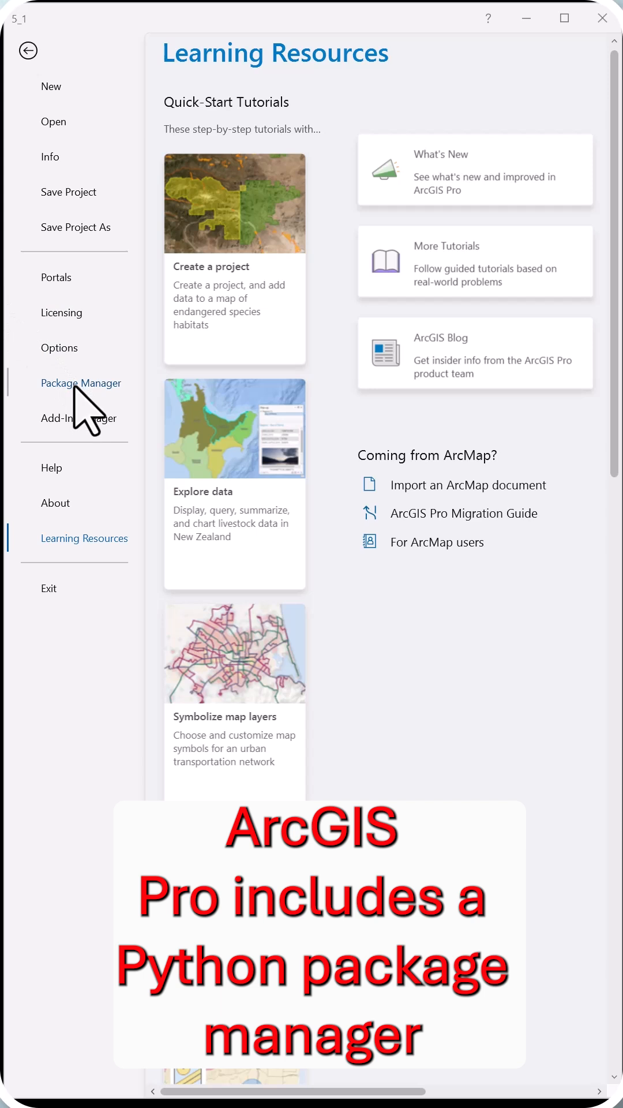
{"action": "left_click", "coordinate": [81, 384]}
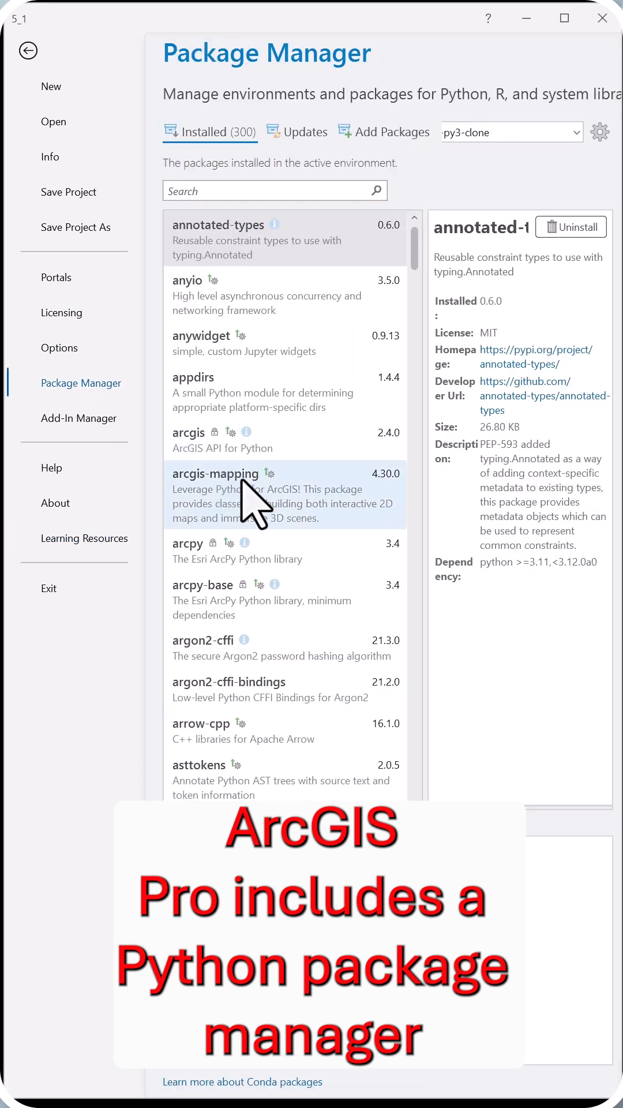
{"action": "scroll", "scroll_direction": "down", "scroll_amount": 3}
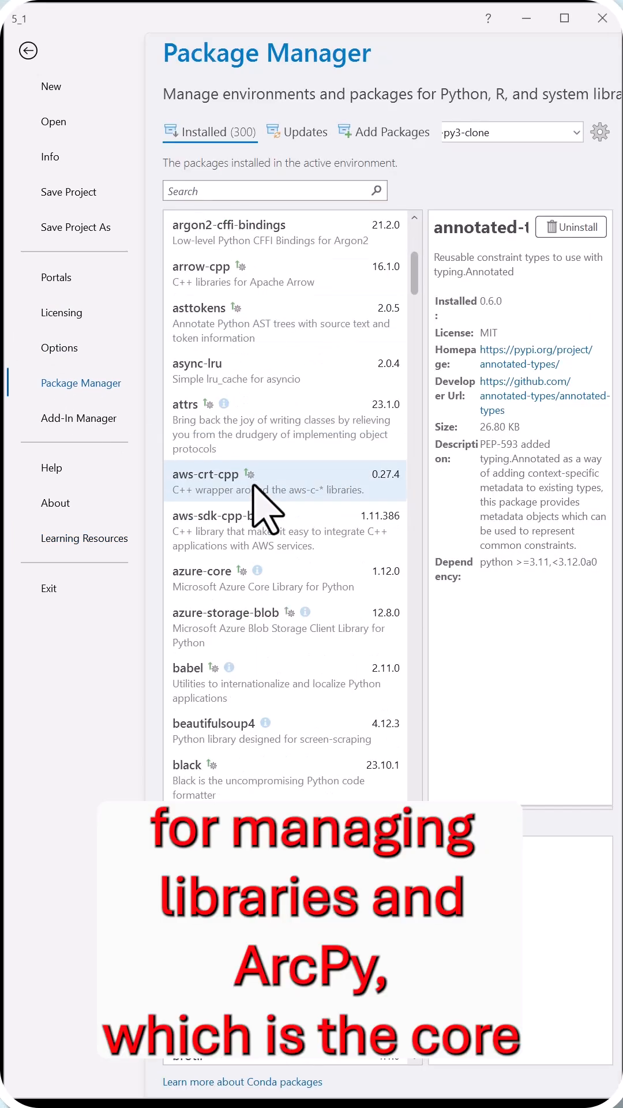
{"action": "scroll", "scroll_direction": "up", "scroll_amount": 3}
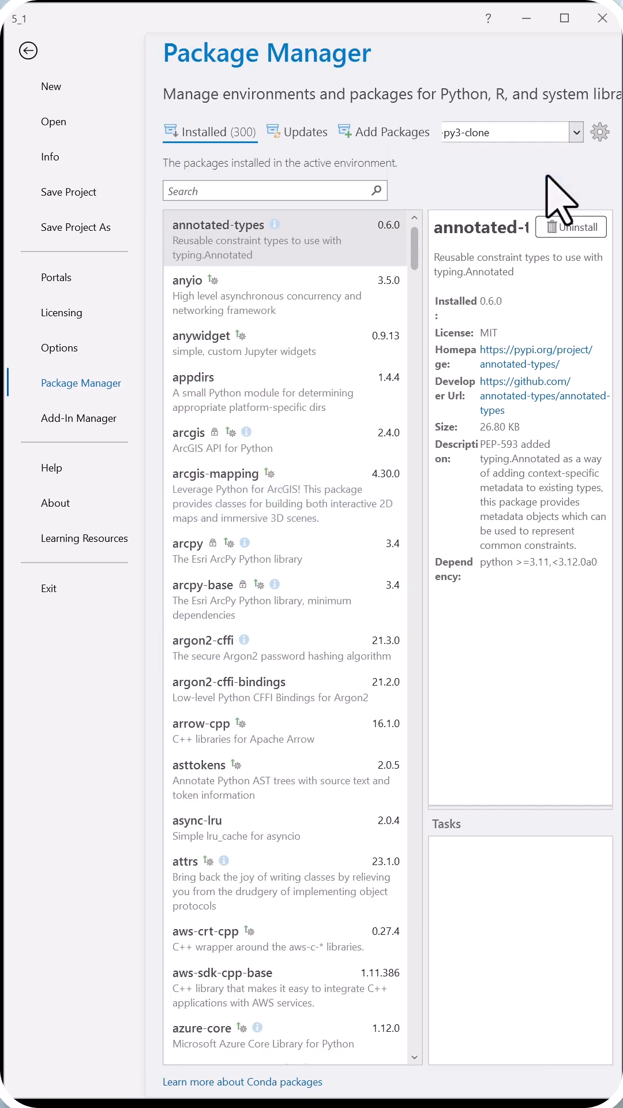
{"action": "mouse_move", "coordinate": [600, 132]}
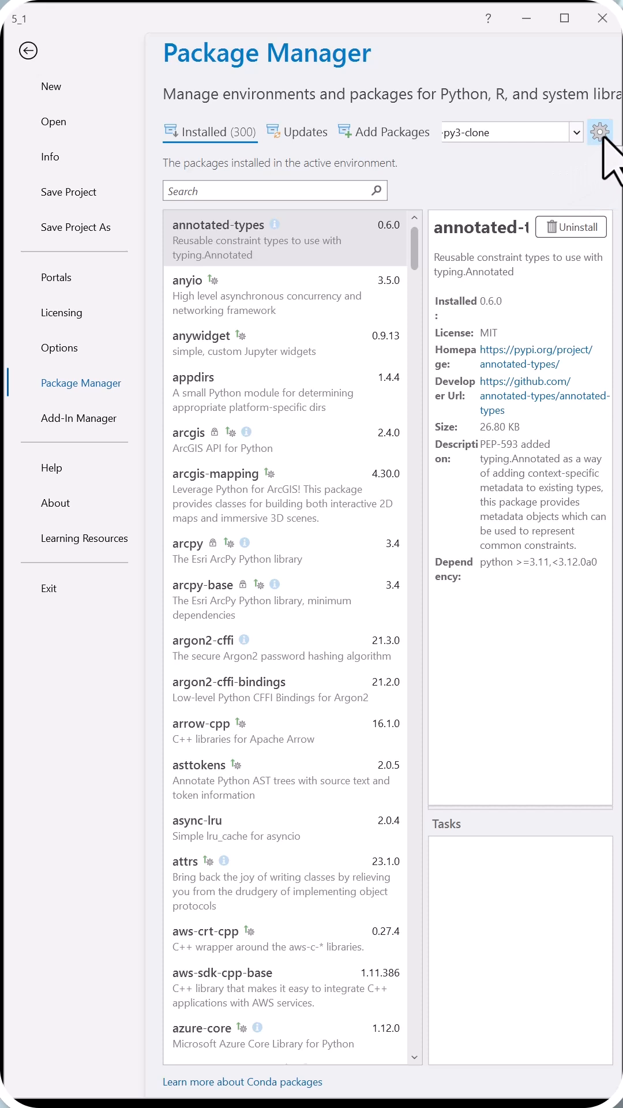
{"action": "left_click", "coordinate": [599, 131]}
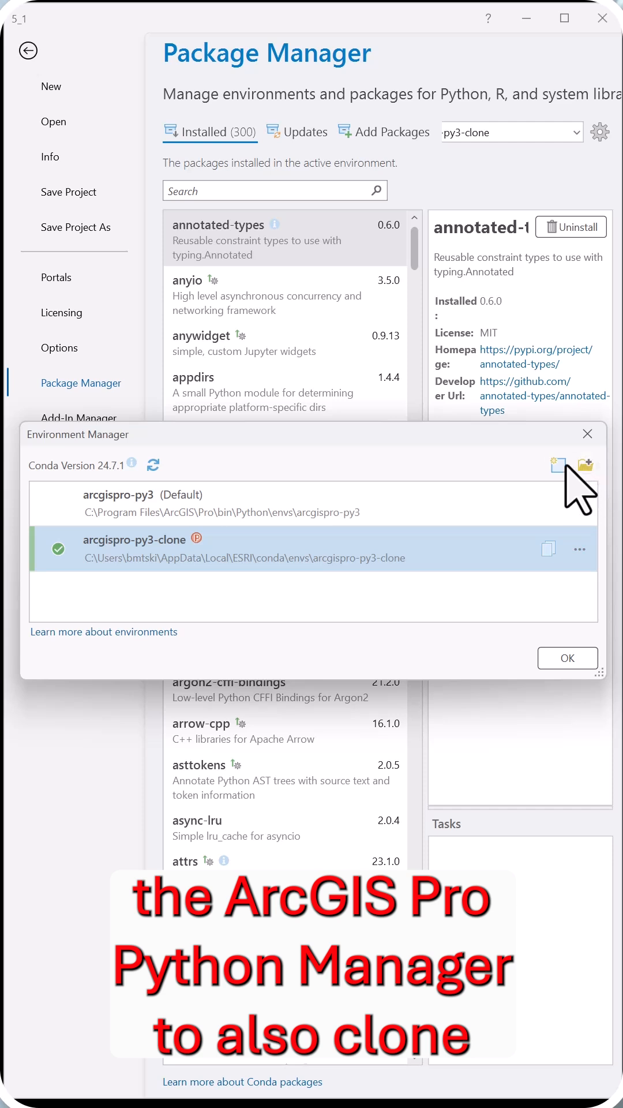
{"action": "mouse_move", "coordinate": [557, 463]}
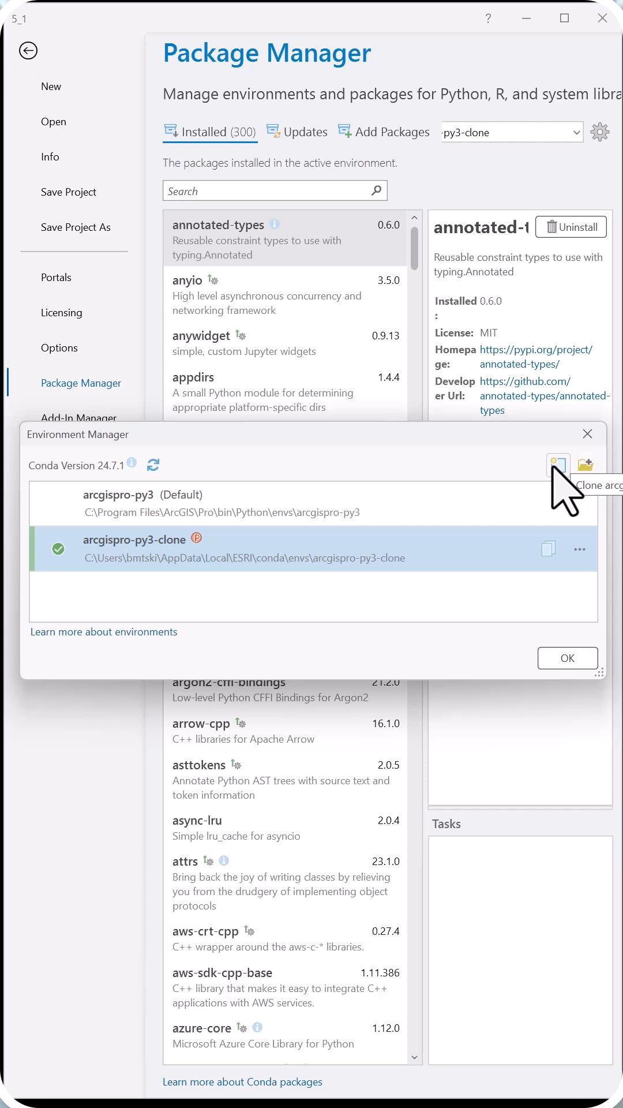